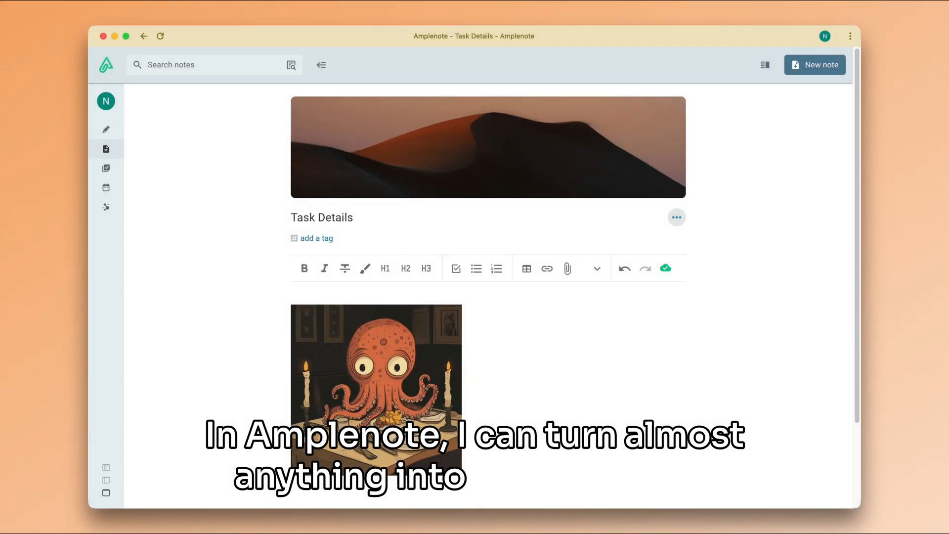
Convert the octopus image and the lines 'One line', 'Another line', 'And another line' into tasks
scroll("down", 3)
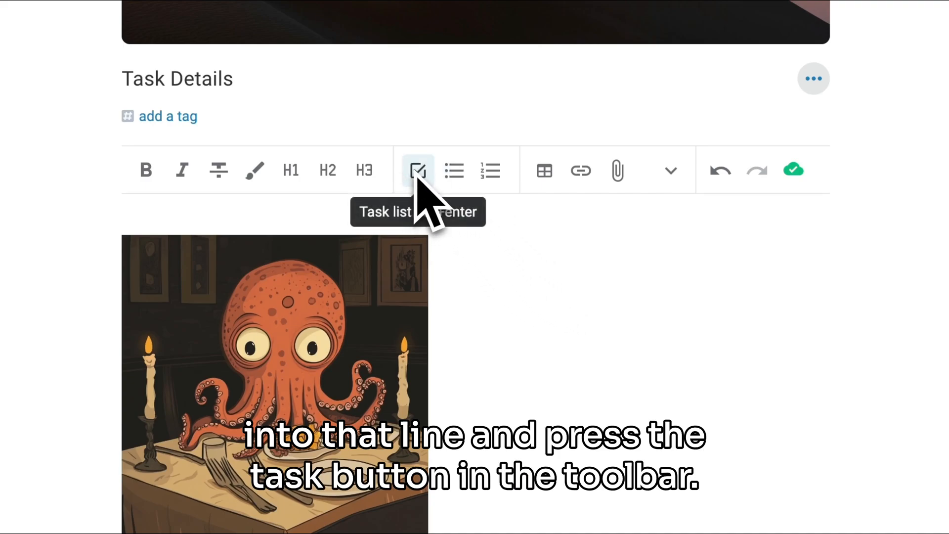
left_click(418, 169)
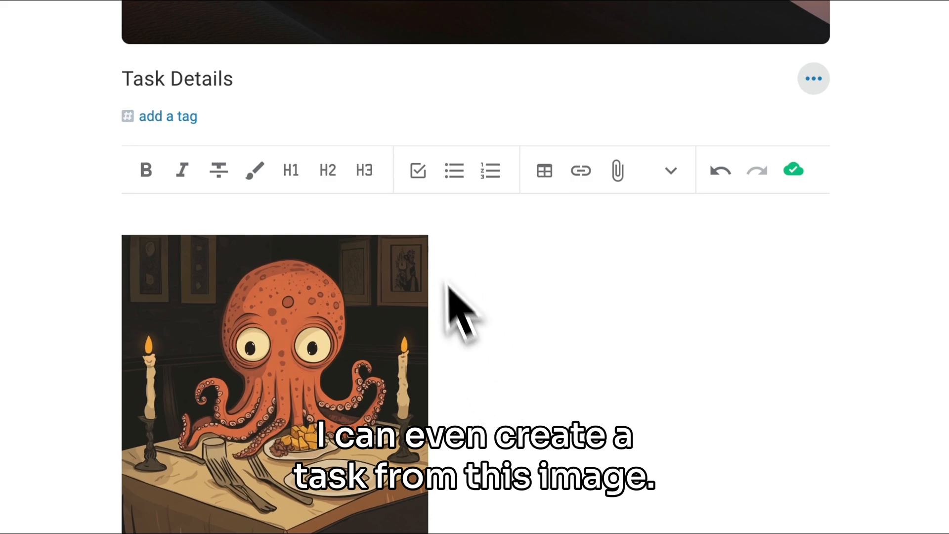
left_click(417, 169)
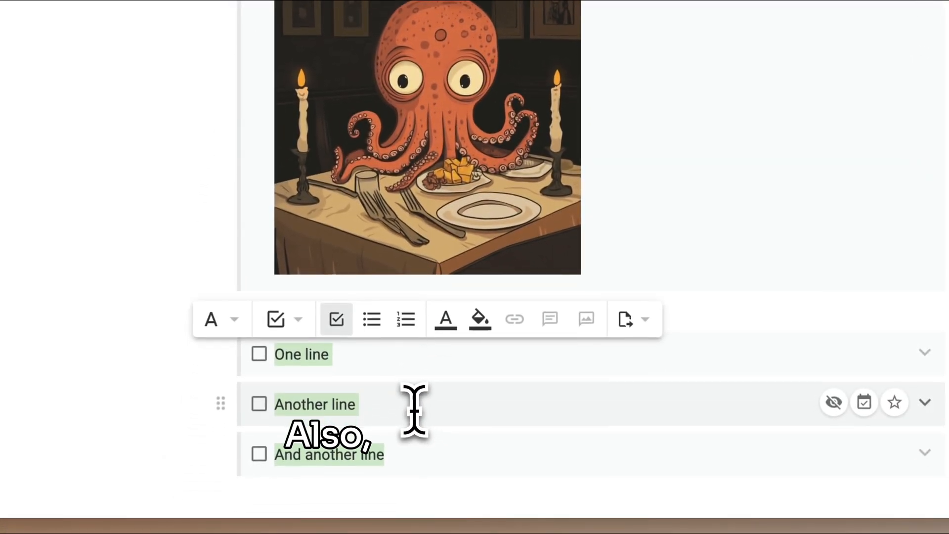
Insert a task reading 'New task here!' below 'Another line'
scroll("down", 3)
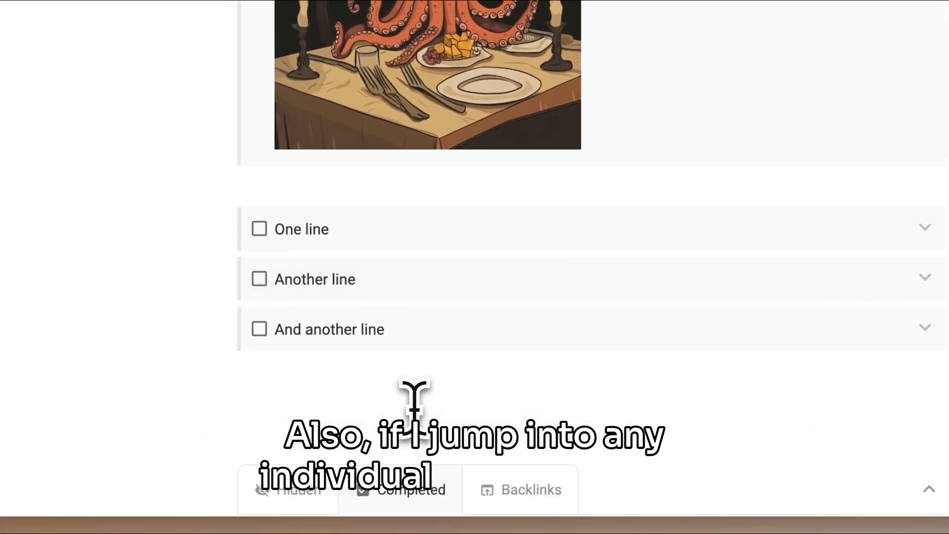
key("enter")
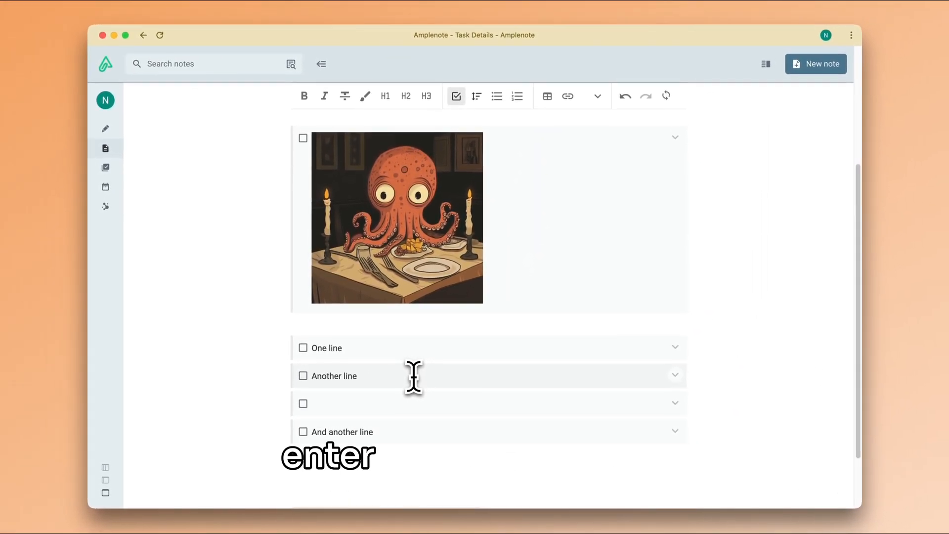
type("New task here!")
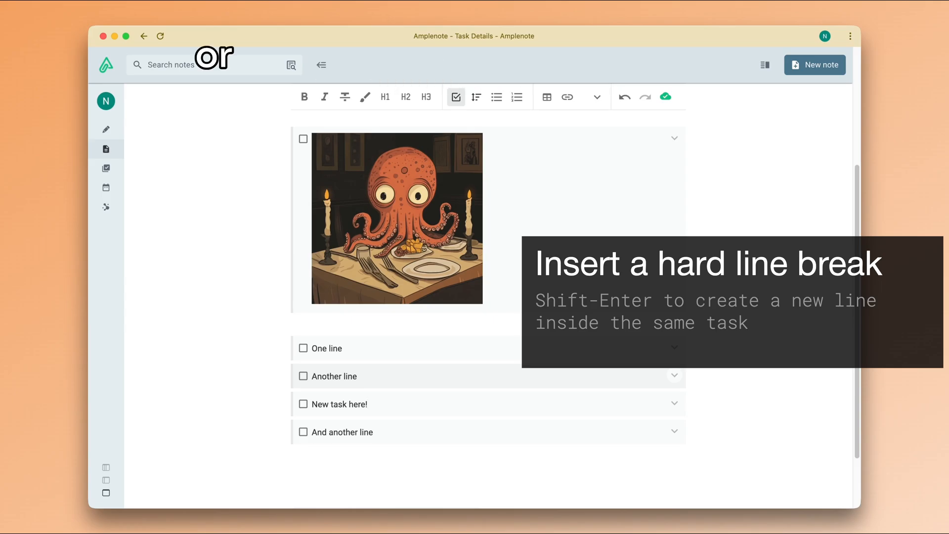
mouse_move(410, 404)
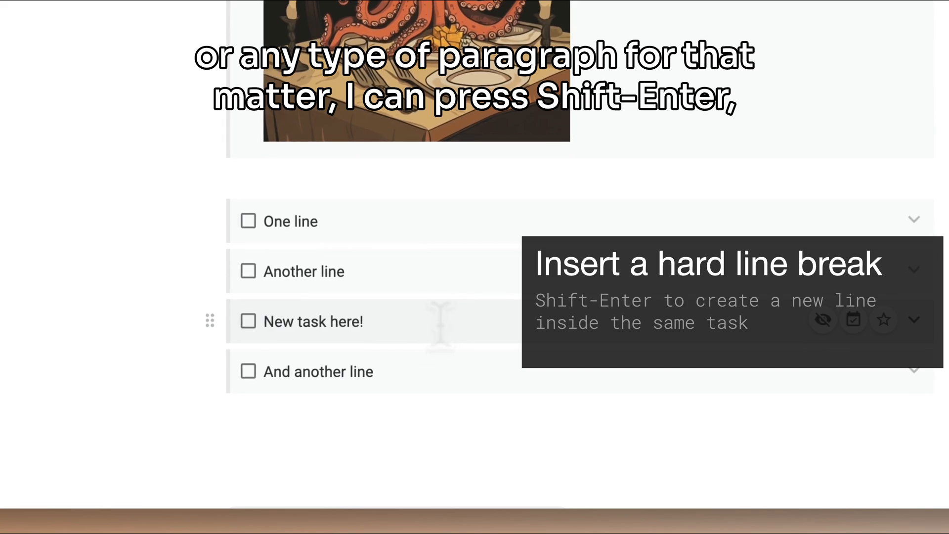
Add line breaks with 'hello from a new line' and 'another hard line break' inside the task
key("shift+enter")
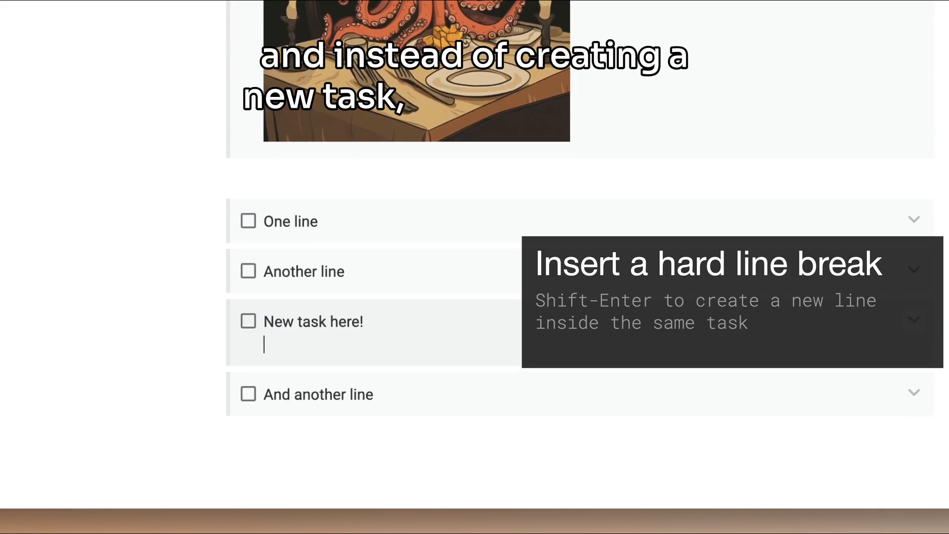
type("hello from a new line")
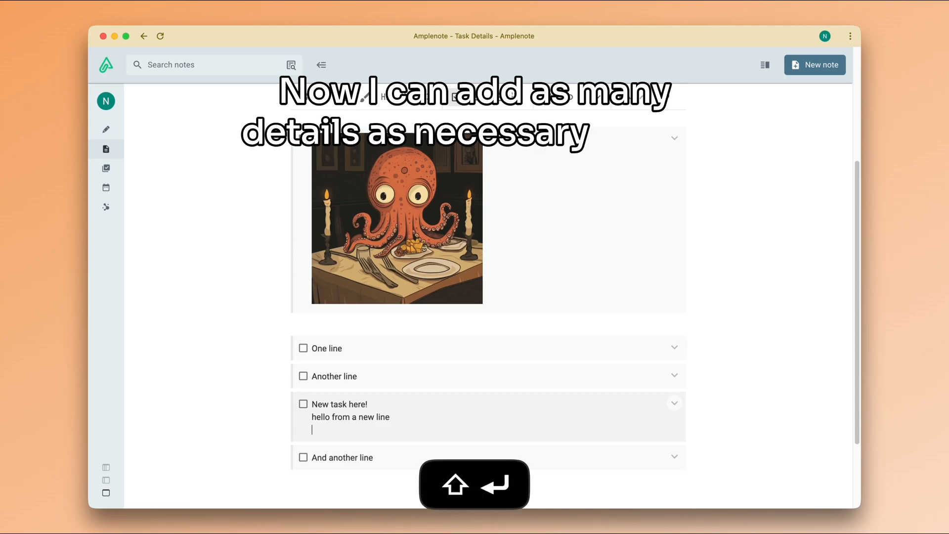
type("another hard line b")
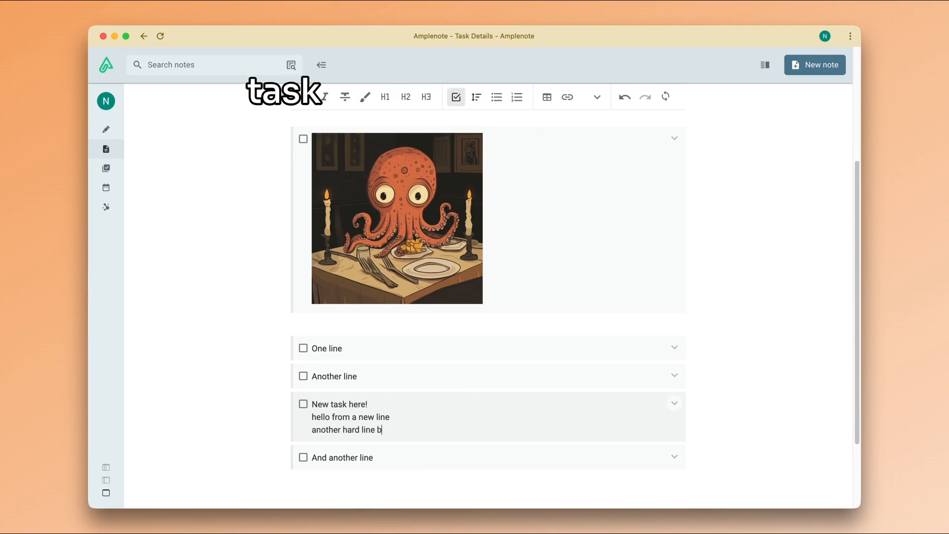
type("reak")
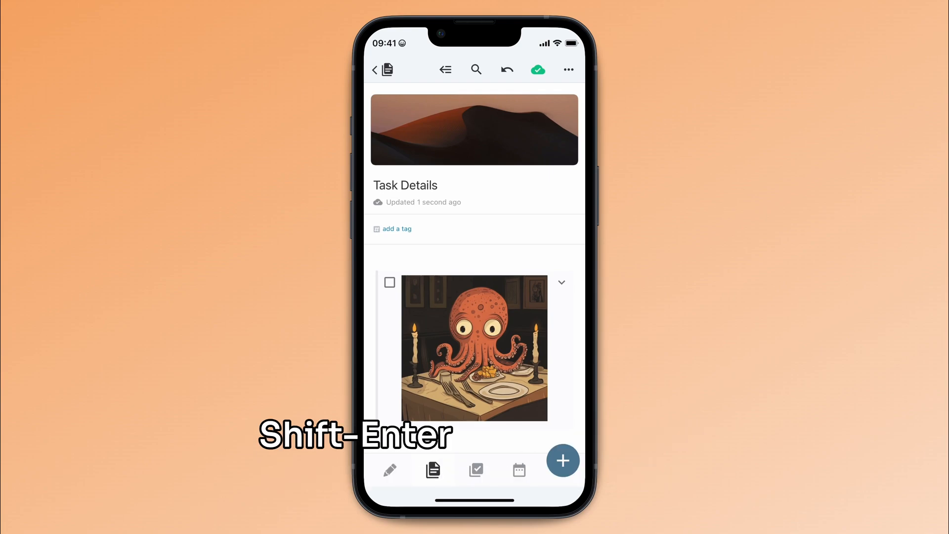
On mobile, add the line 'another line in my task!' inside the New task here! task
scroll("down", 3)
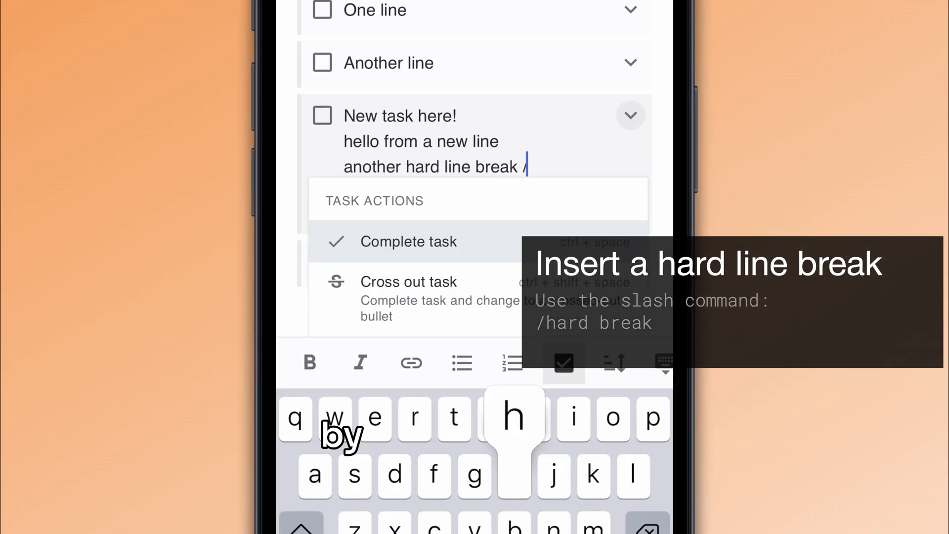
key("Enter")
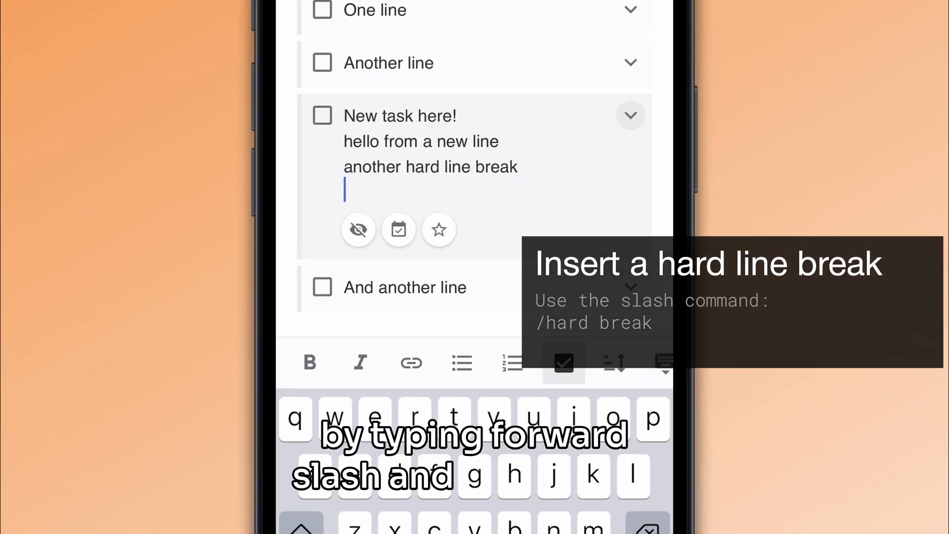
type("another line in")
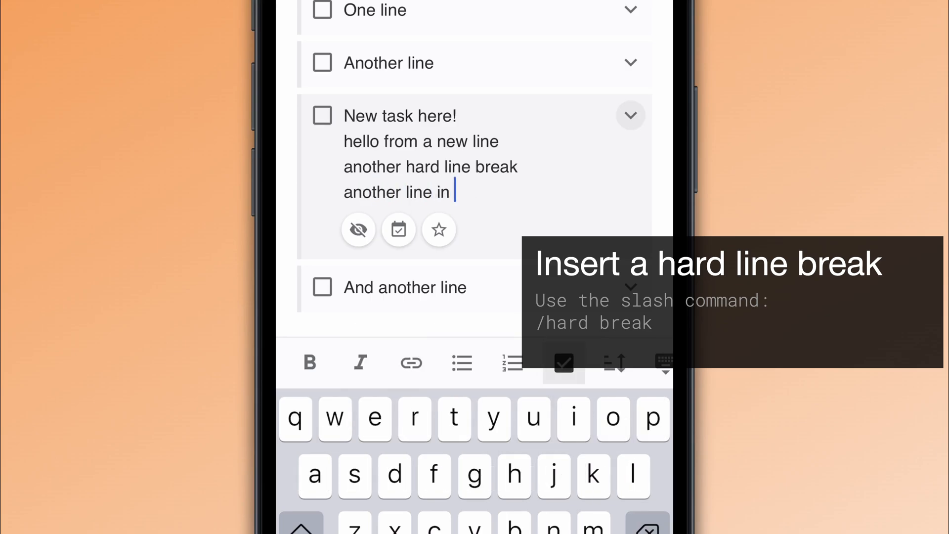
type("my task!")
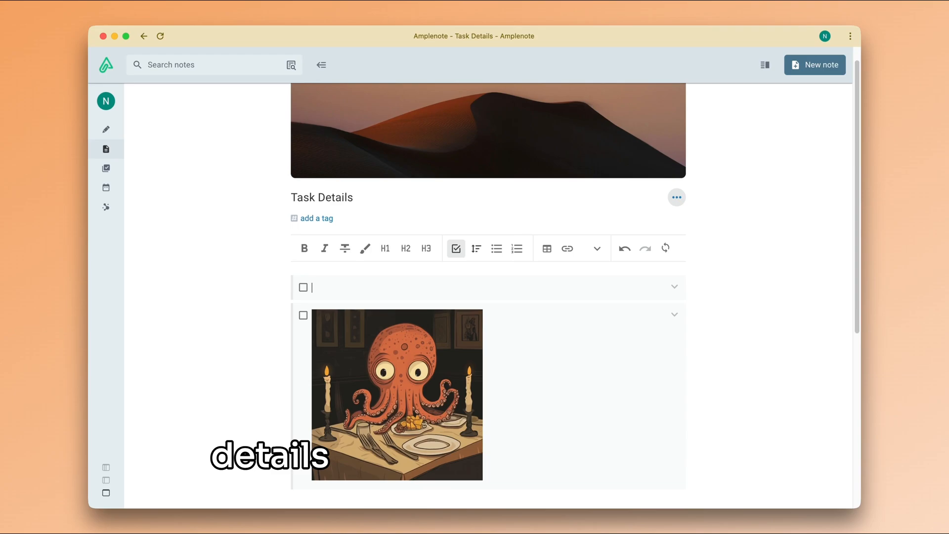
Type 'Write down monthly expenses' into the empty top task
type("Write down monthly ex")
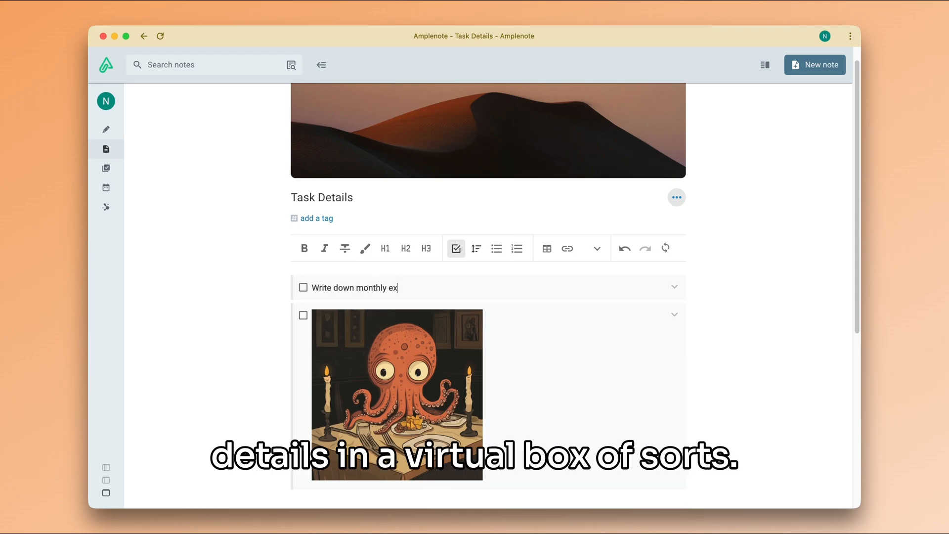
type("penses")
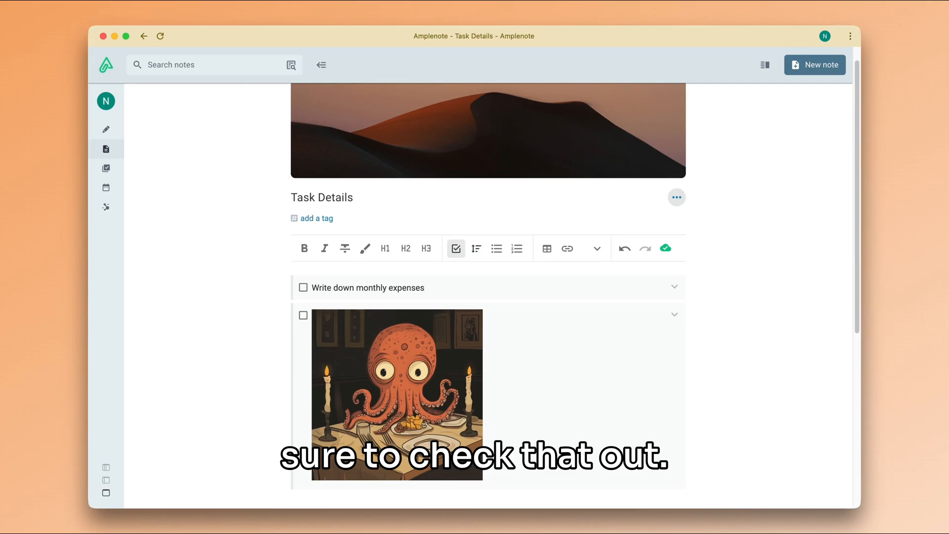
mouse_move(736, 323)
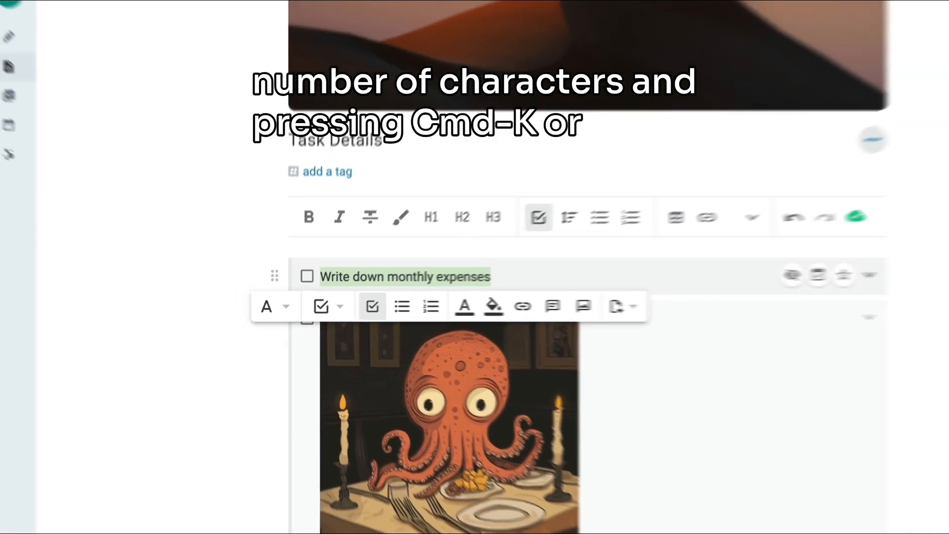
key("cmd+k")
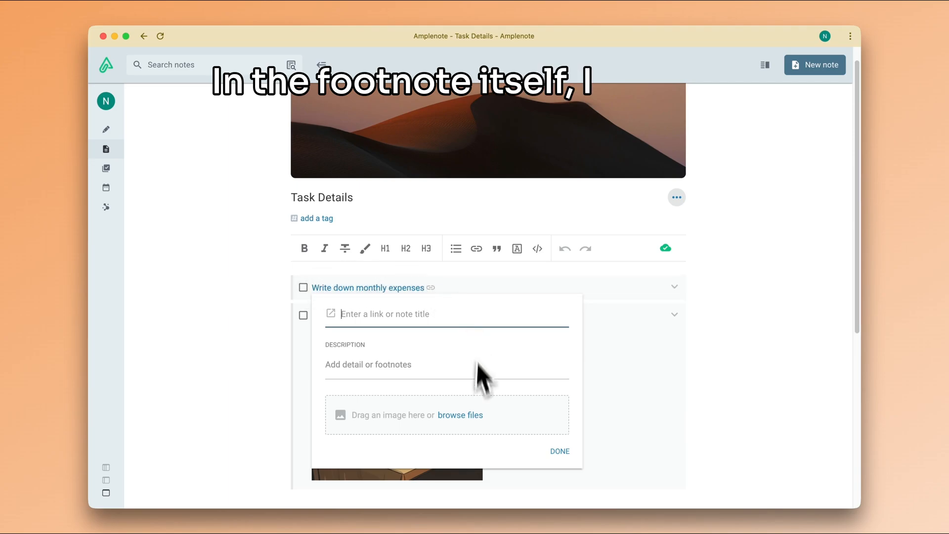
mouse_move(477, 418)
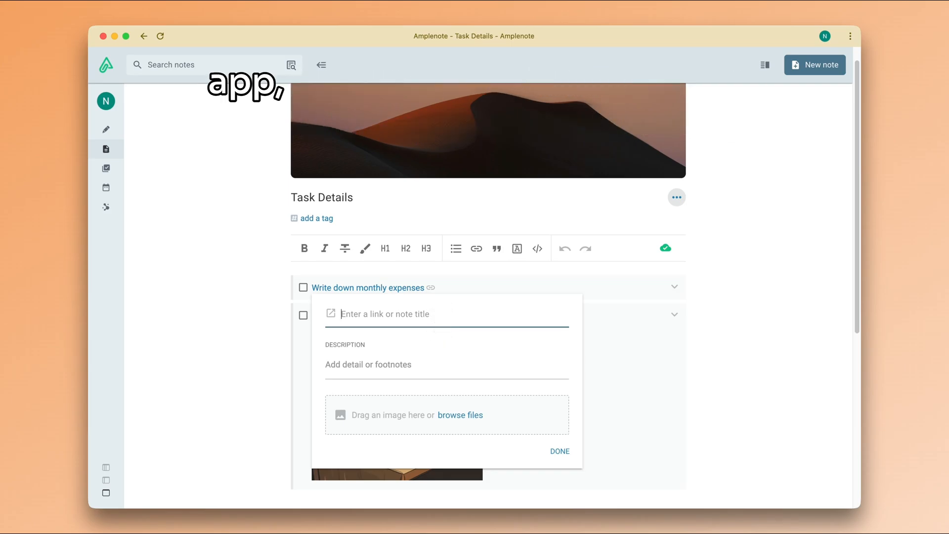
type("https")
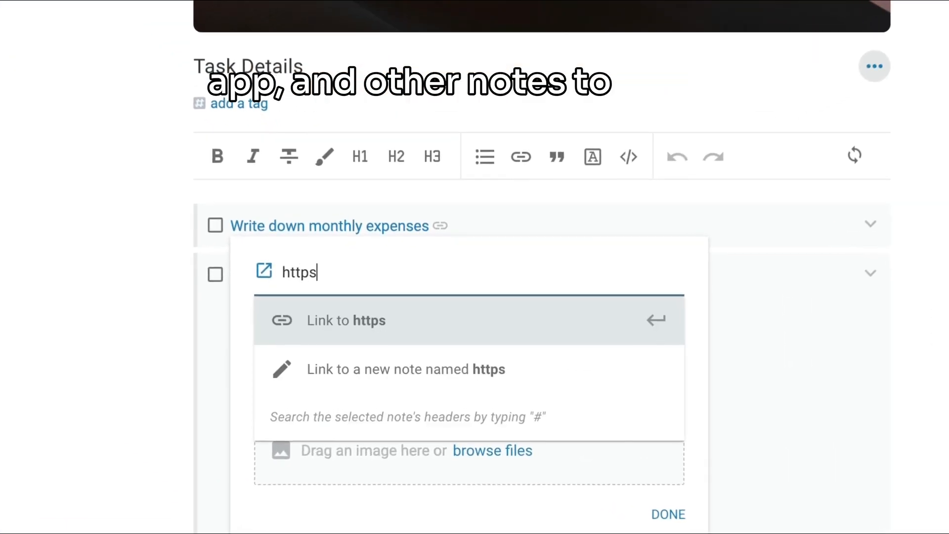
type("://app.ynab.com")
type("Remember to split electricity bill")
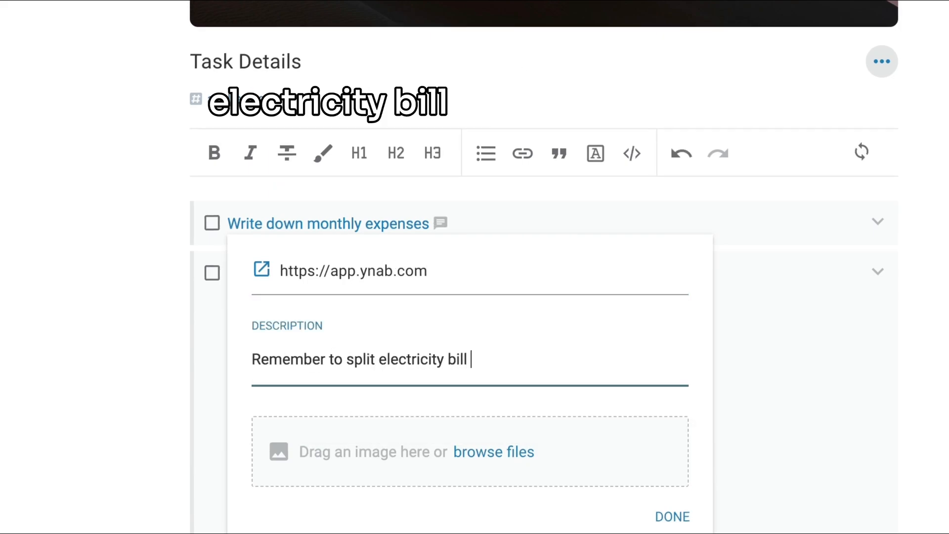
type("from May 26th, 2025")
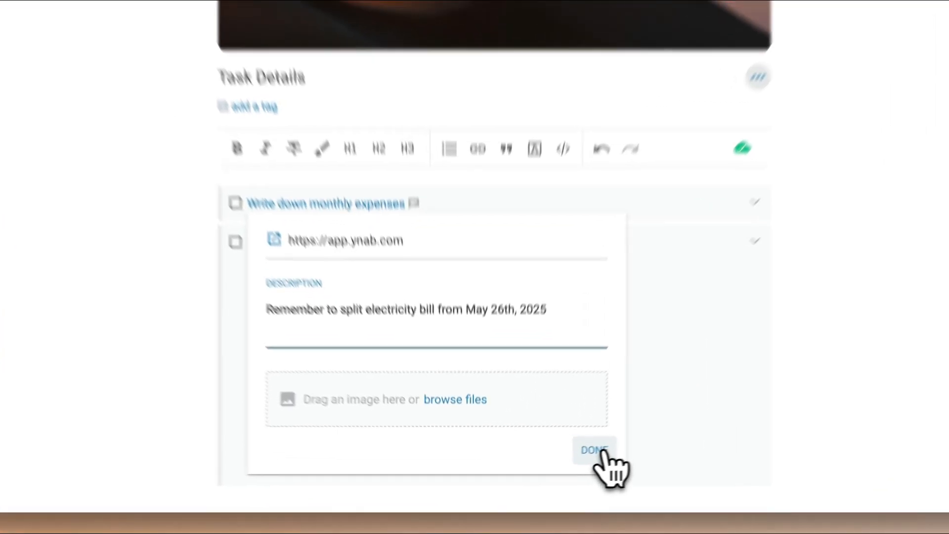
left_click(592, 449)
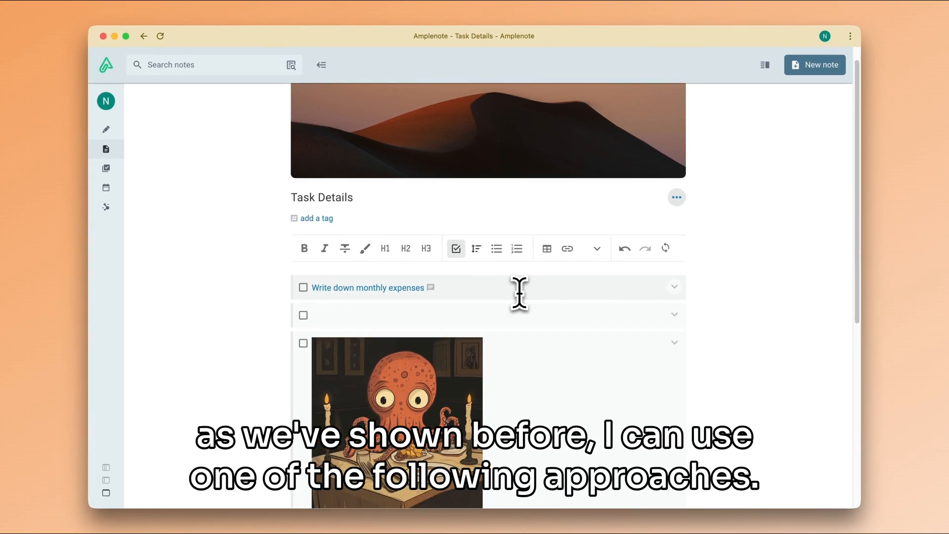
Create the 'Publish blog post' task with subtasks including 'First edit pass' and 'Proofreading'
type("Publish blog")
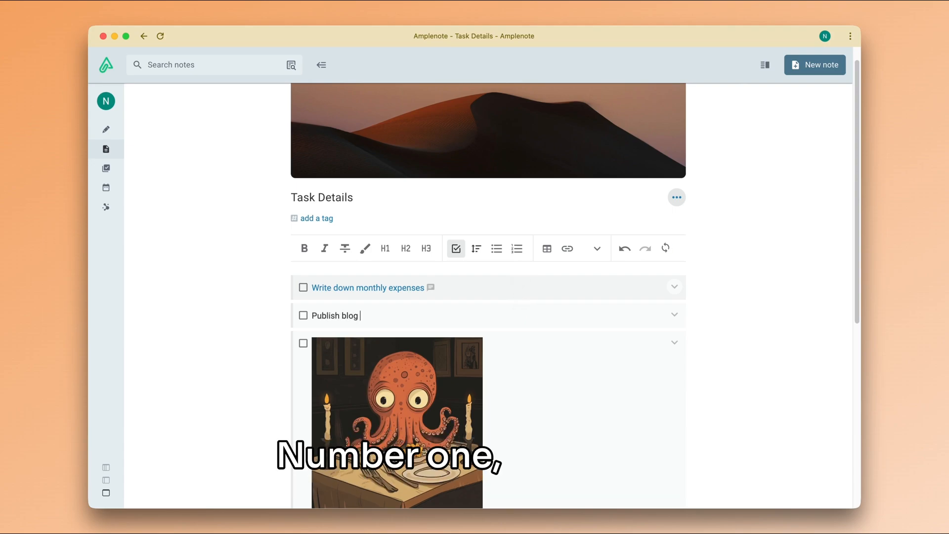
type("post")
type("Write outline")
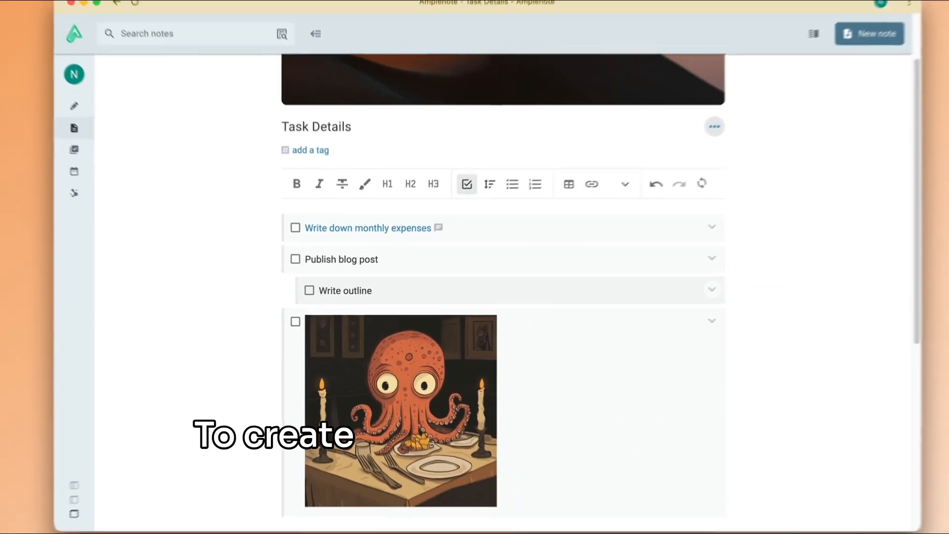
type("First")
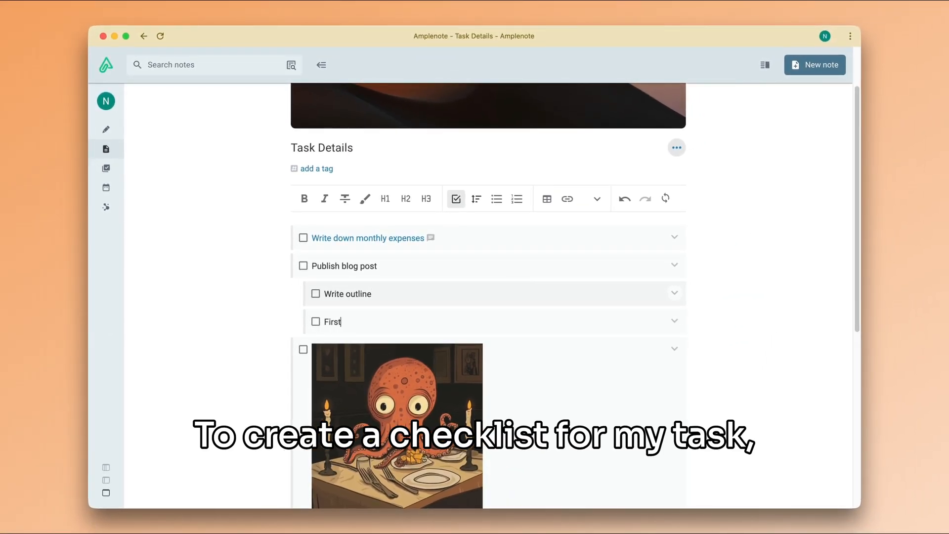
type("edit pass")
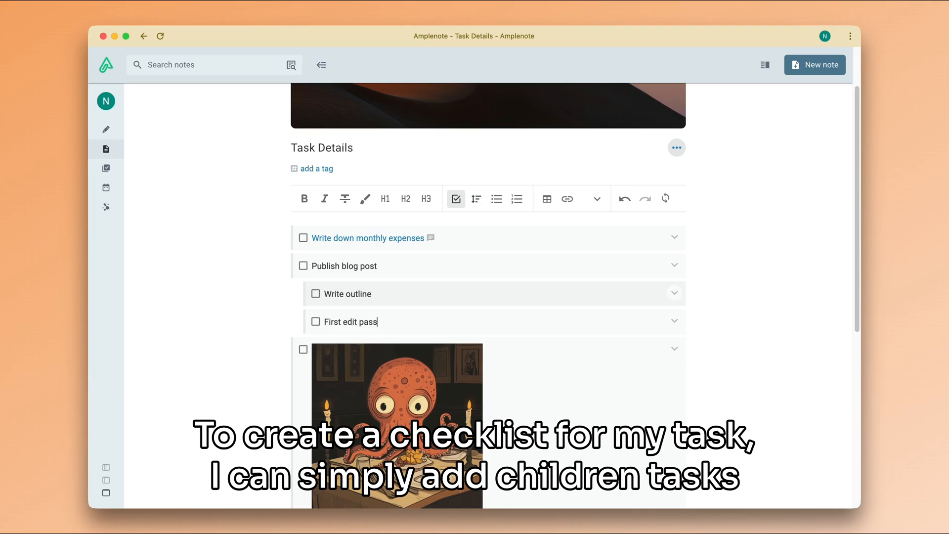
type("Proofreading")
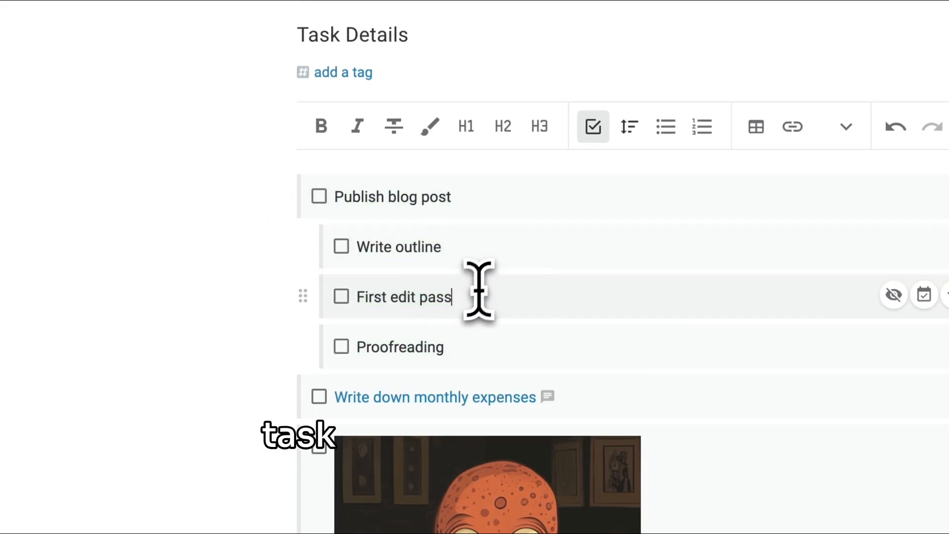
mouse_move(455, 369)
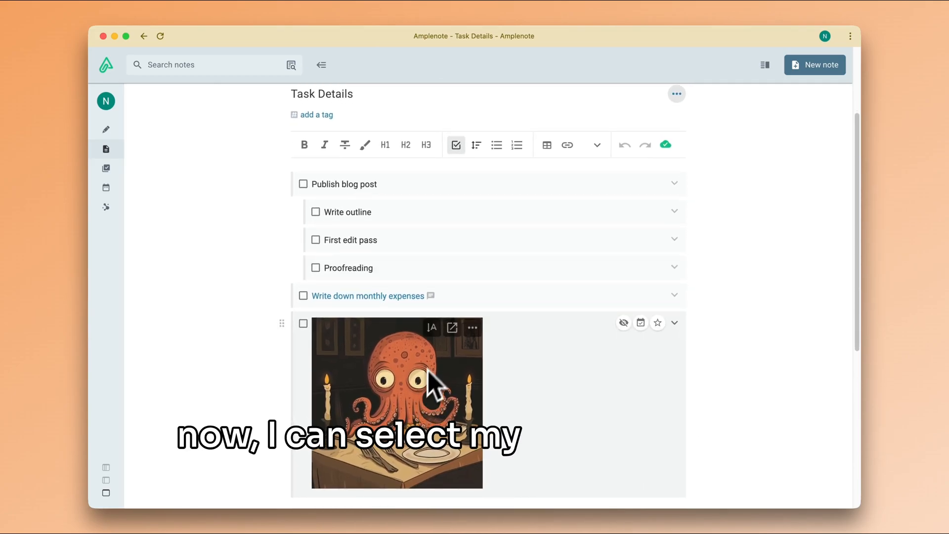
Extract the Publish blog post task hierarchy into a new note named 'Blog publishing checklist'
double_click(342, 268)
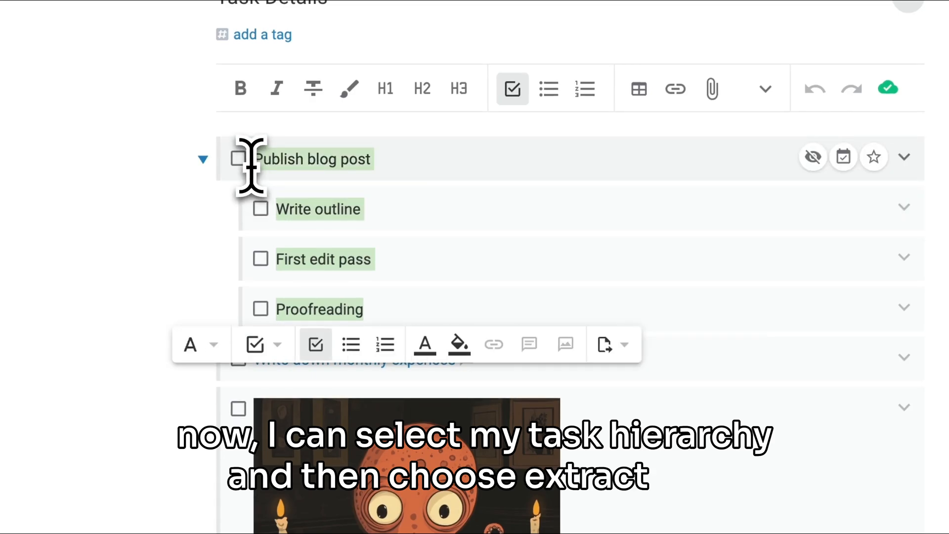
left_click(623, 345)
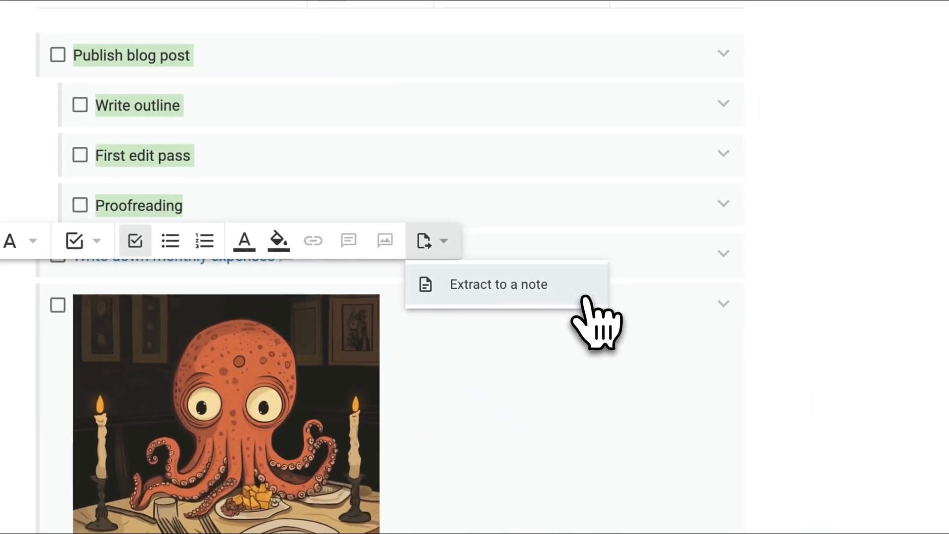
left_click(498, 284)
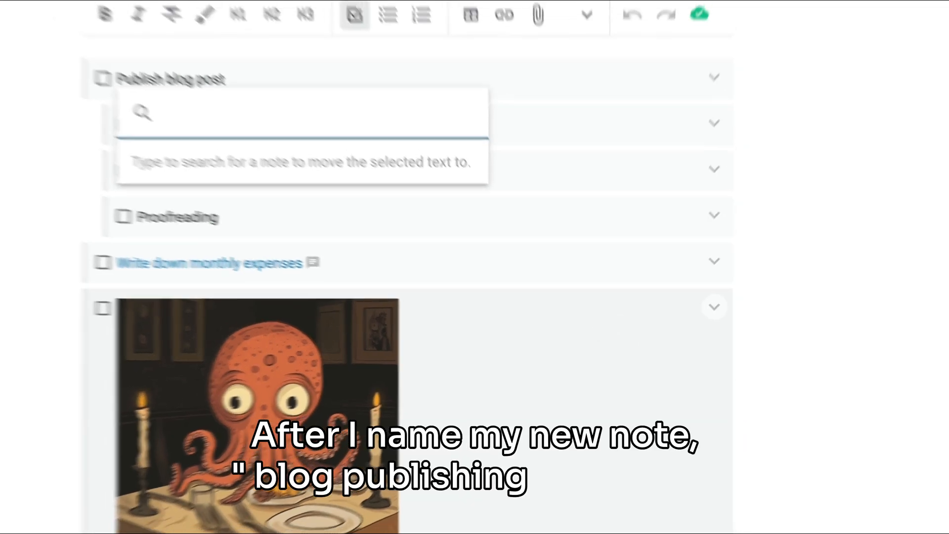
type("Blog pu")
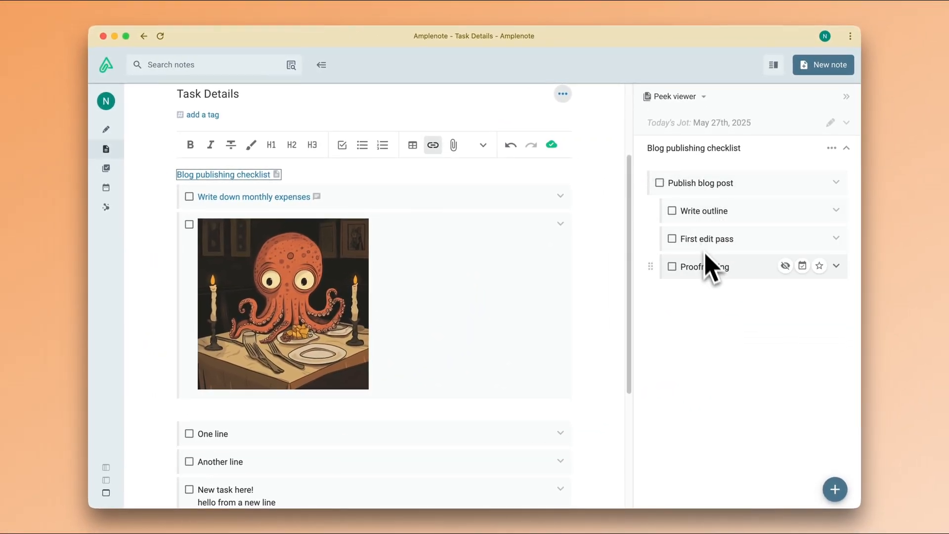
mouse_move(717, 291)
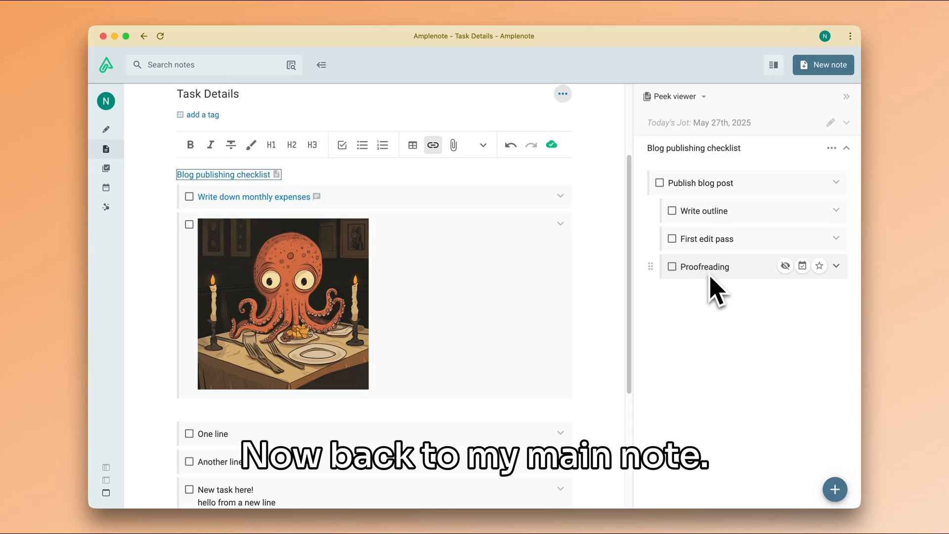
mouse_move(301, 176)
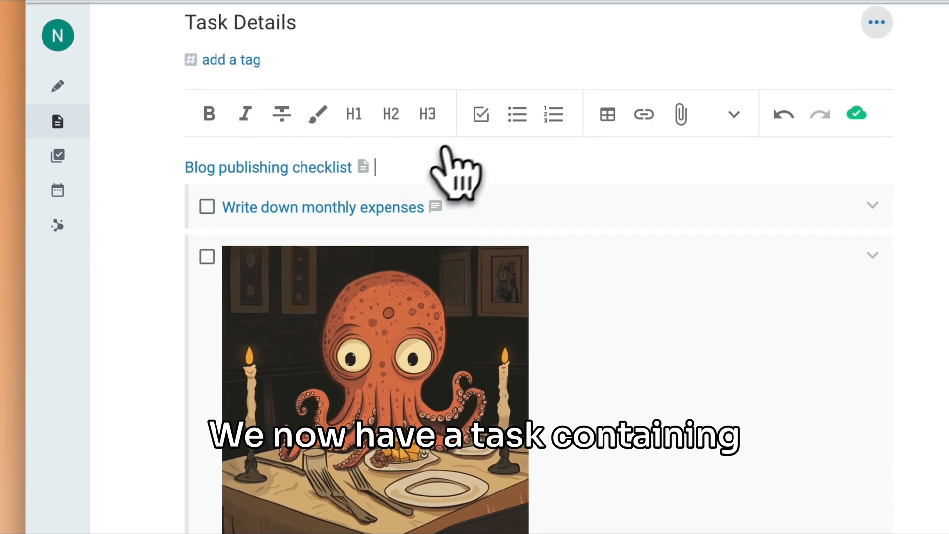
Turn the 'Blog publishing checklist' link line into a task, then preview and close the note
left_click(479, 113)
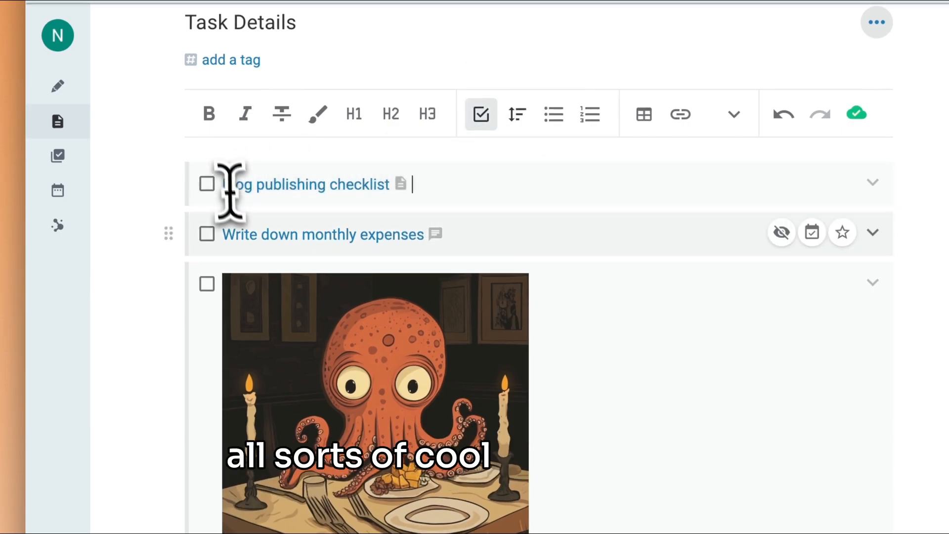
left_click(399, 184)
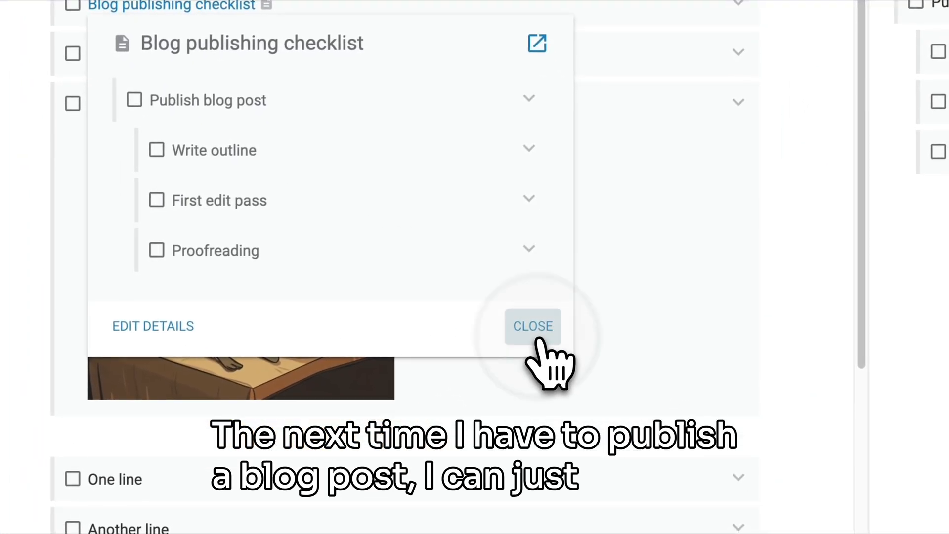
left_click(532, 325)
type(" /cop")
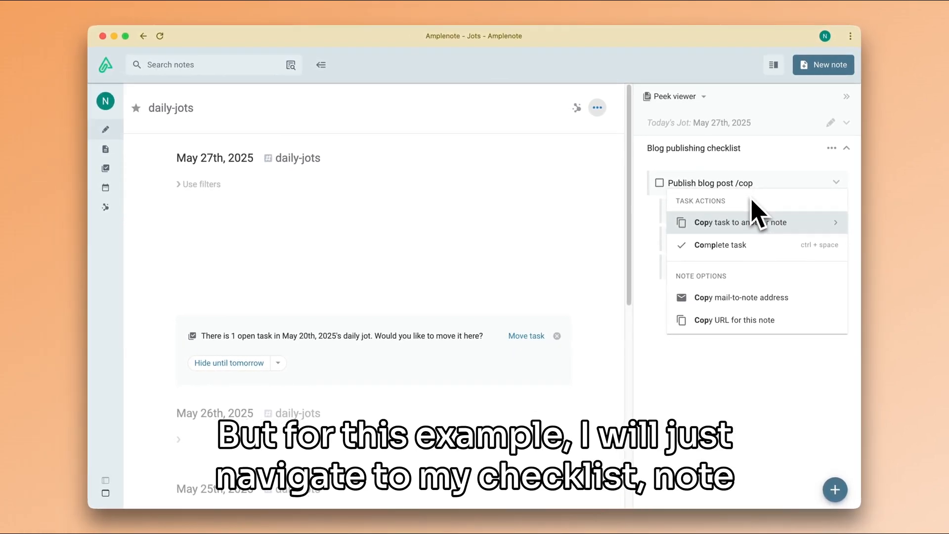
Copy the Publish blog post task to Today's Jot for May 27th, 2025
left_click(730, 222)
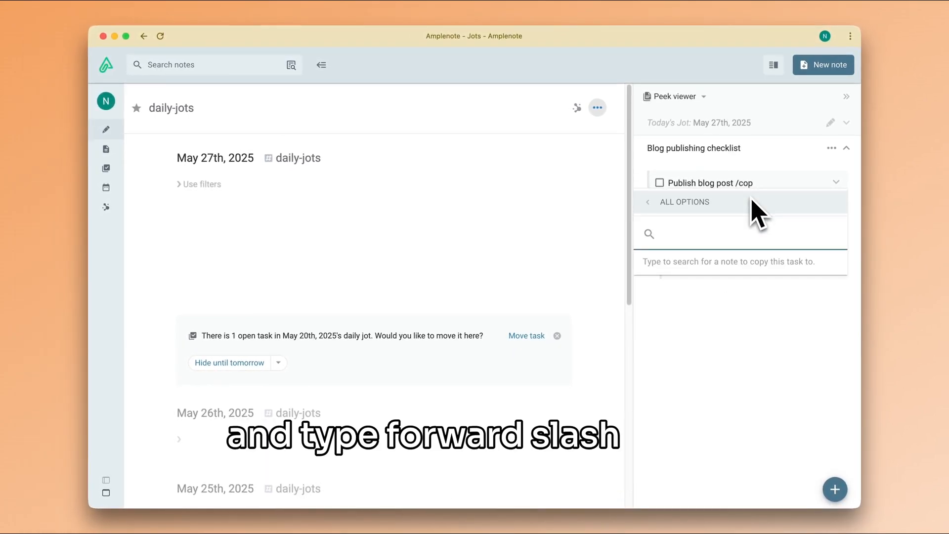
type("toda")
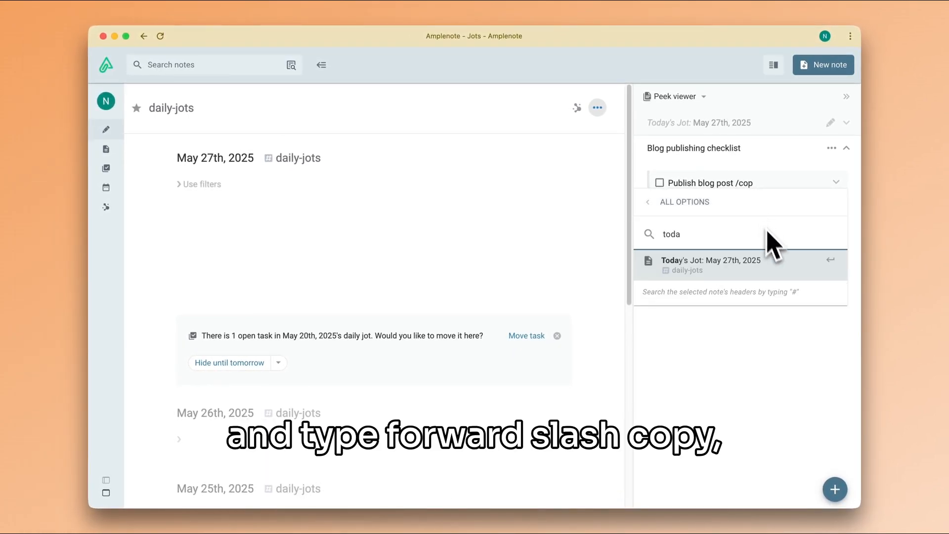
left_click(710, 265)
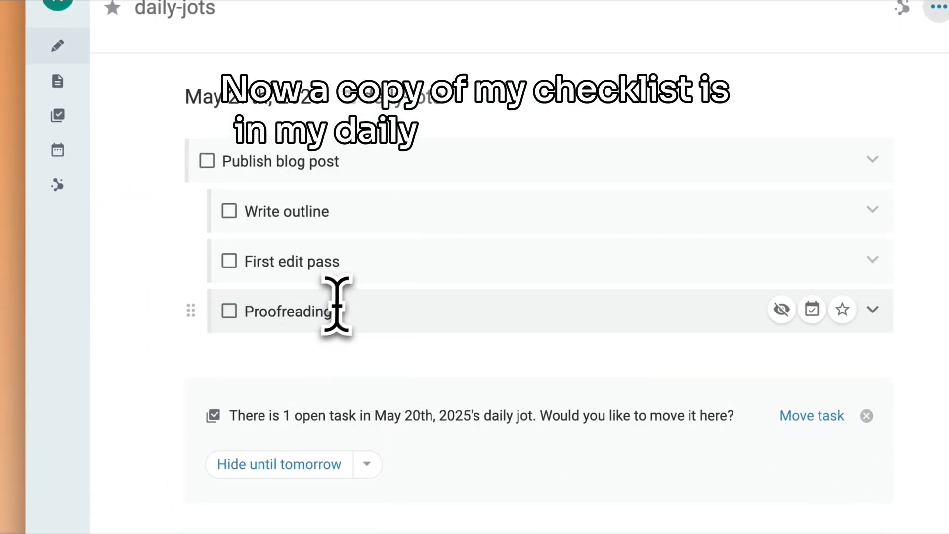
mouse_move(384, 218)
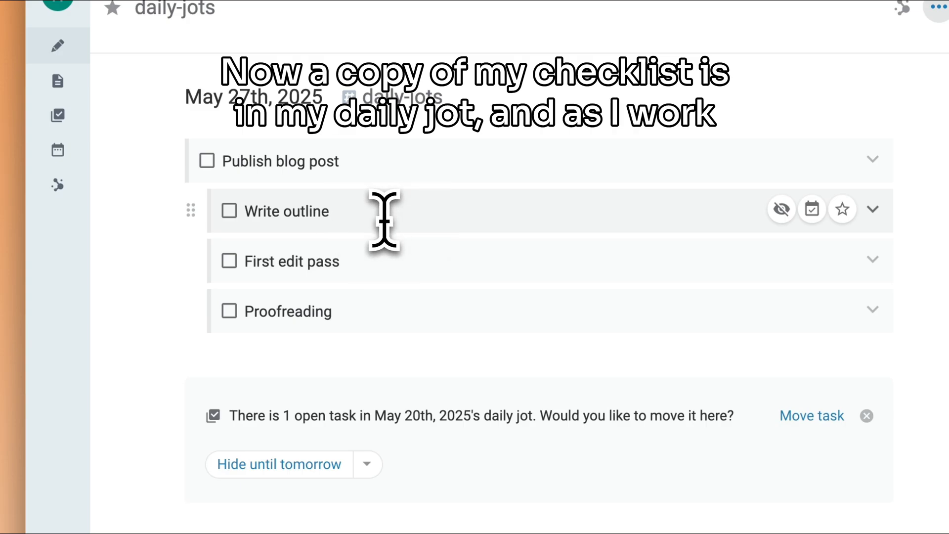